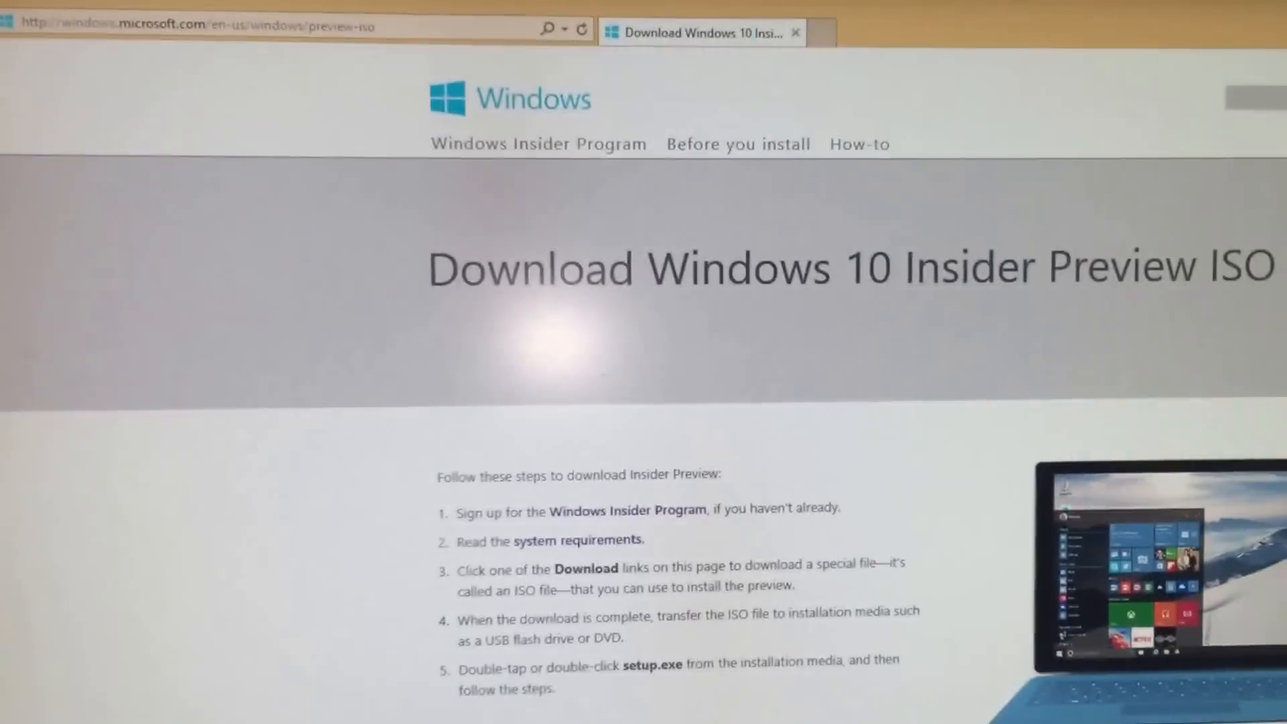
# Show This PC's drives, then open System properties showing activated 32-bit Windows 10 Home Insider Preview.
pyautogui.scroll(-3)
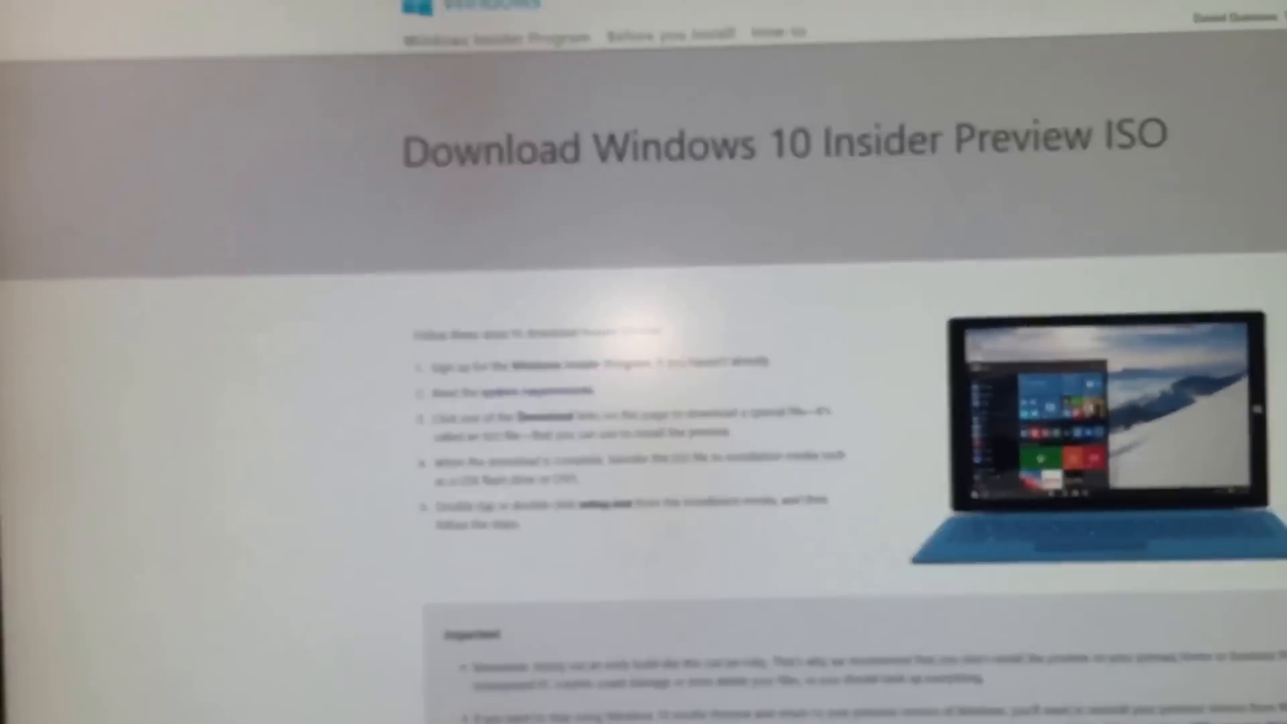
pyautogui.scroll(-3)
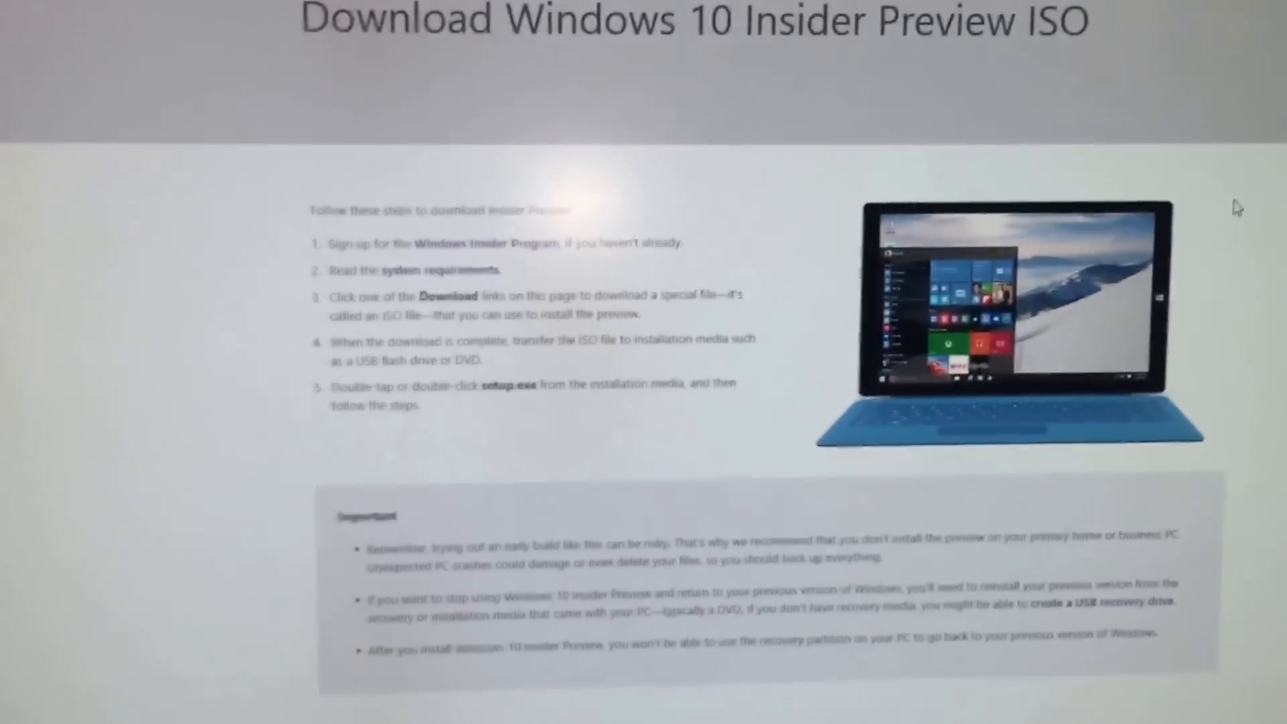
pyautogui.scroll(-3)
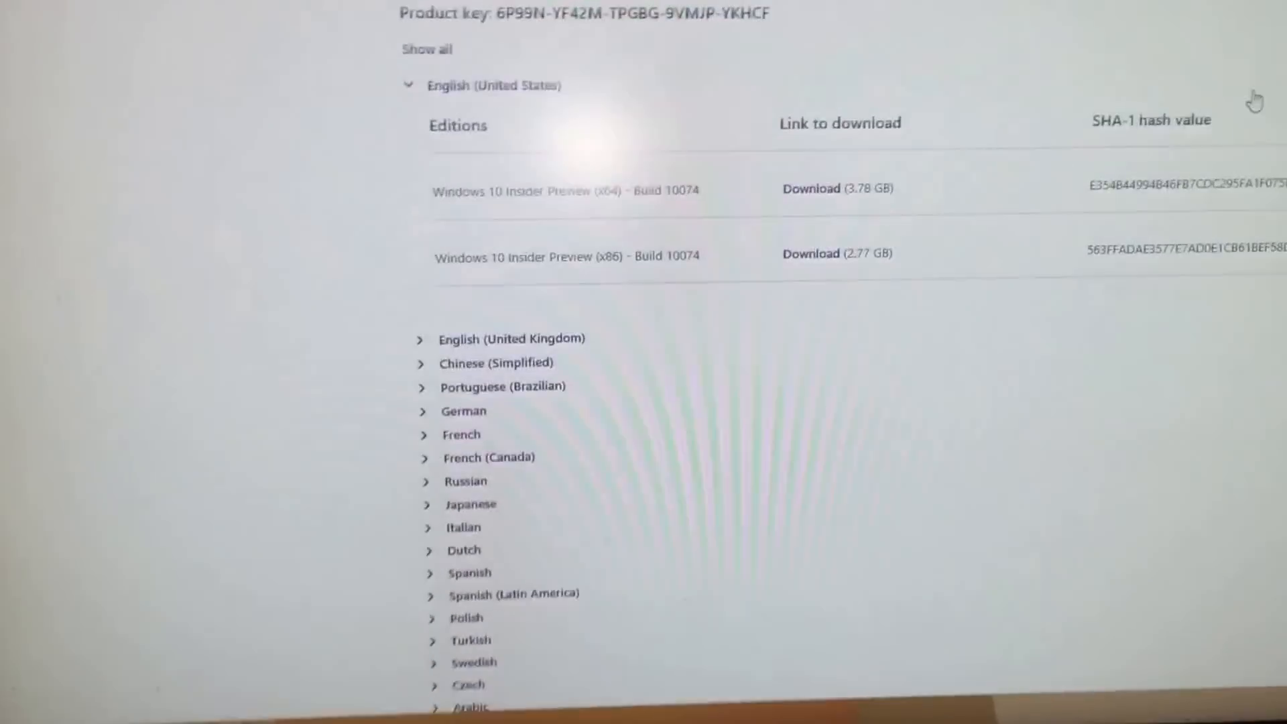
pyautogui.scroll(3)
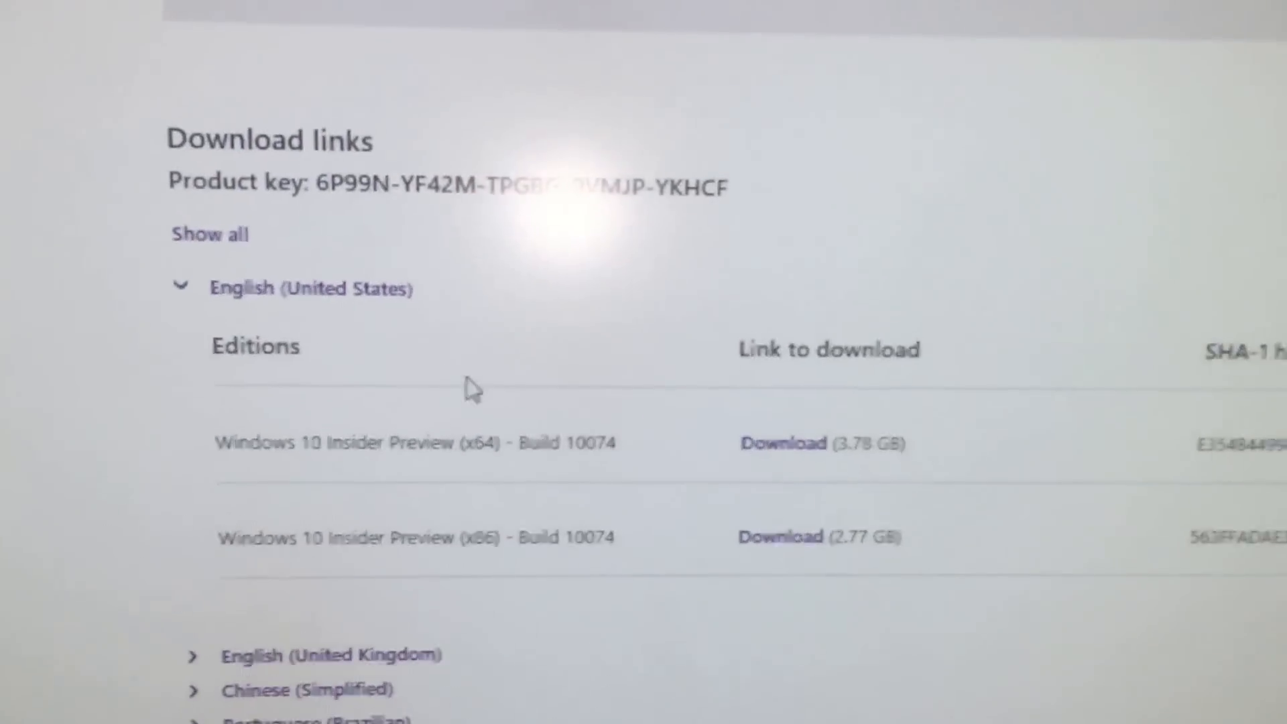
pyautogui.scroll(3)
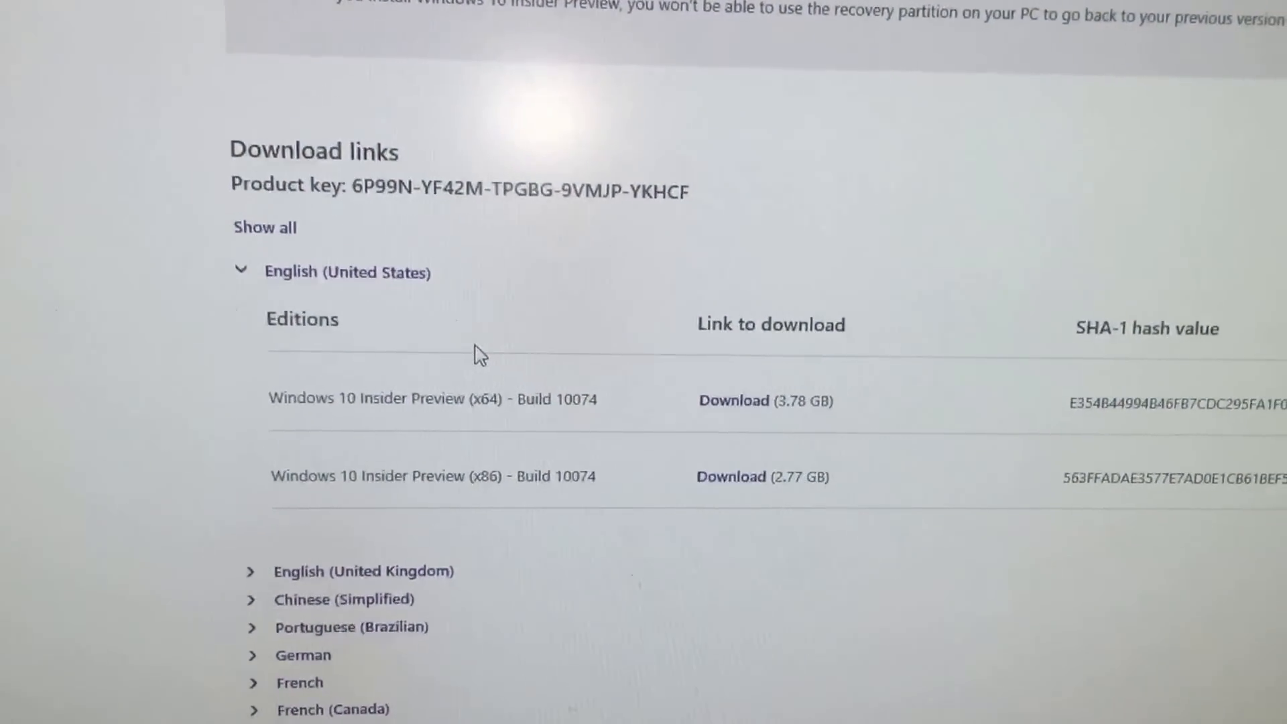
pyautogui.scroll(-3)
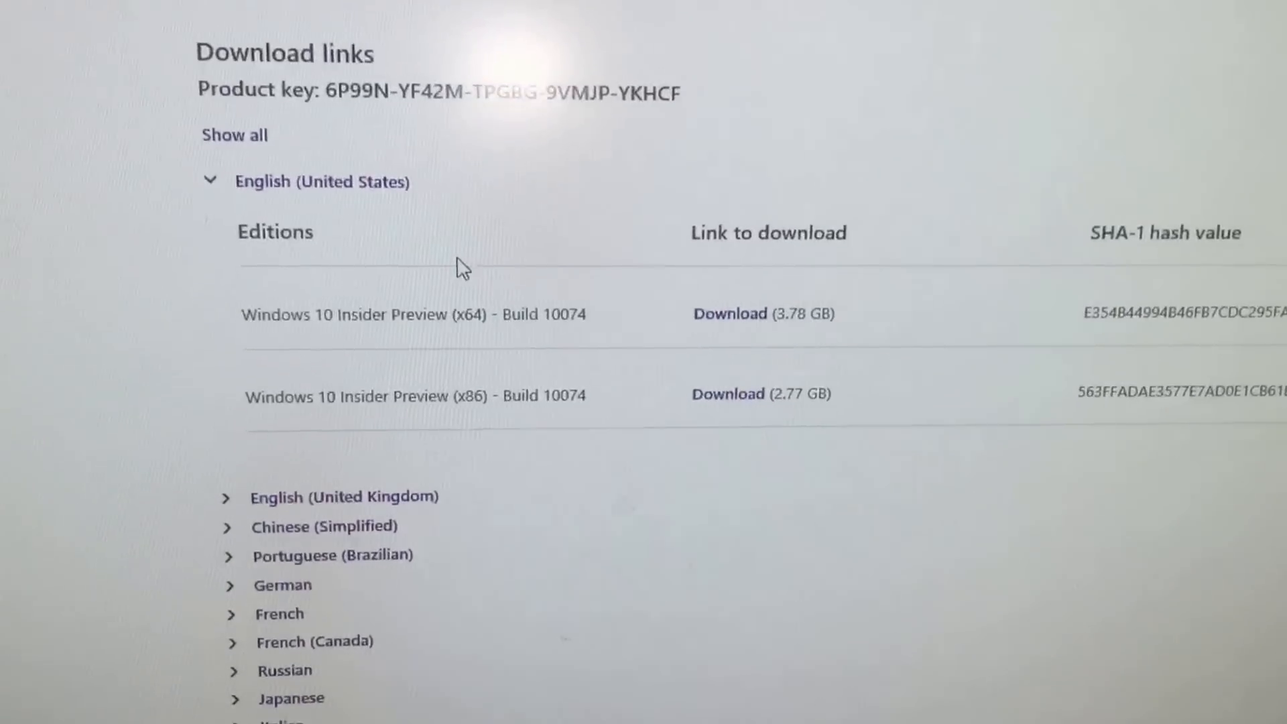
pyautogui.scroll(-3)
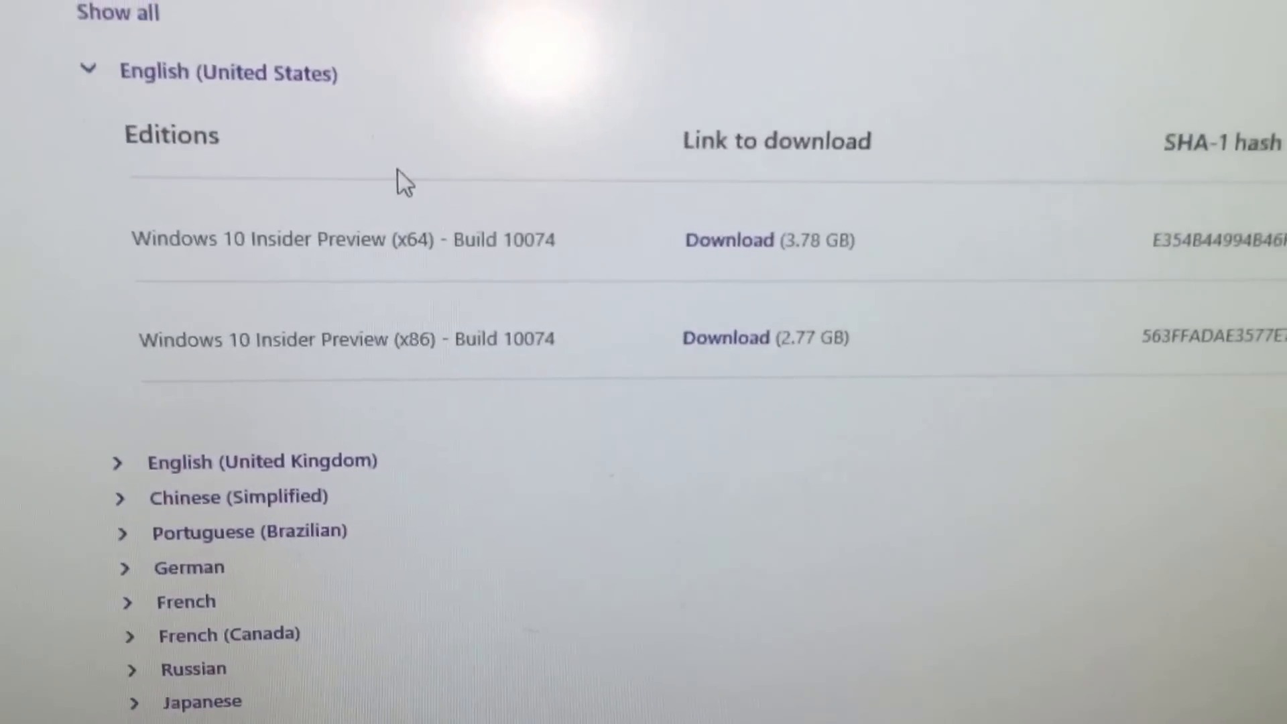
pyautogui.scroll(3)
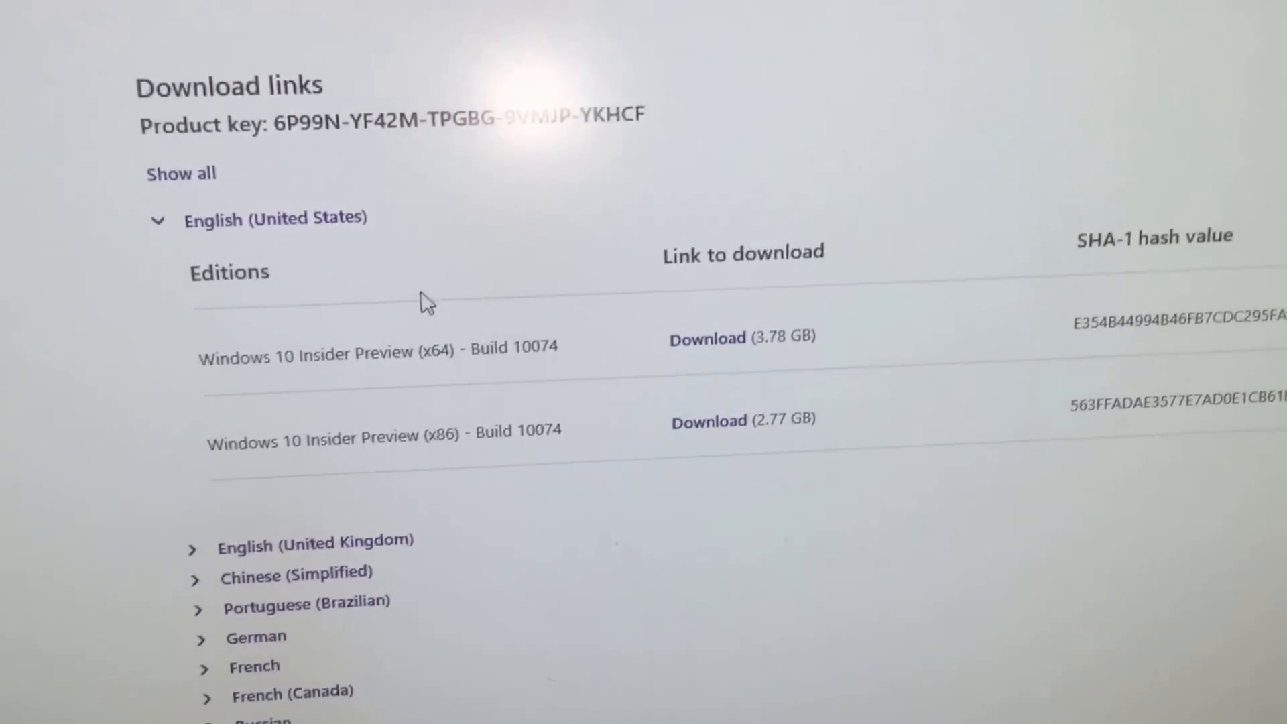
pyautogui.scroll(-3)
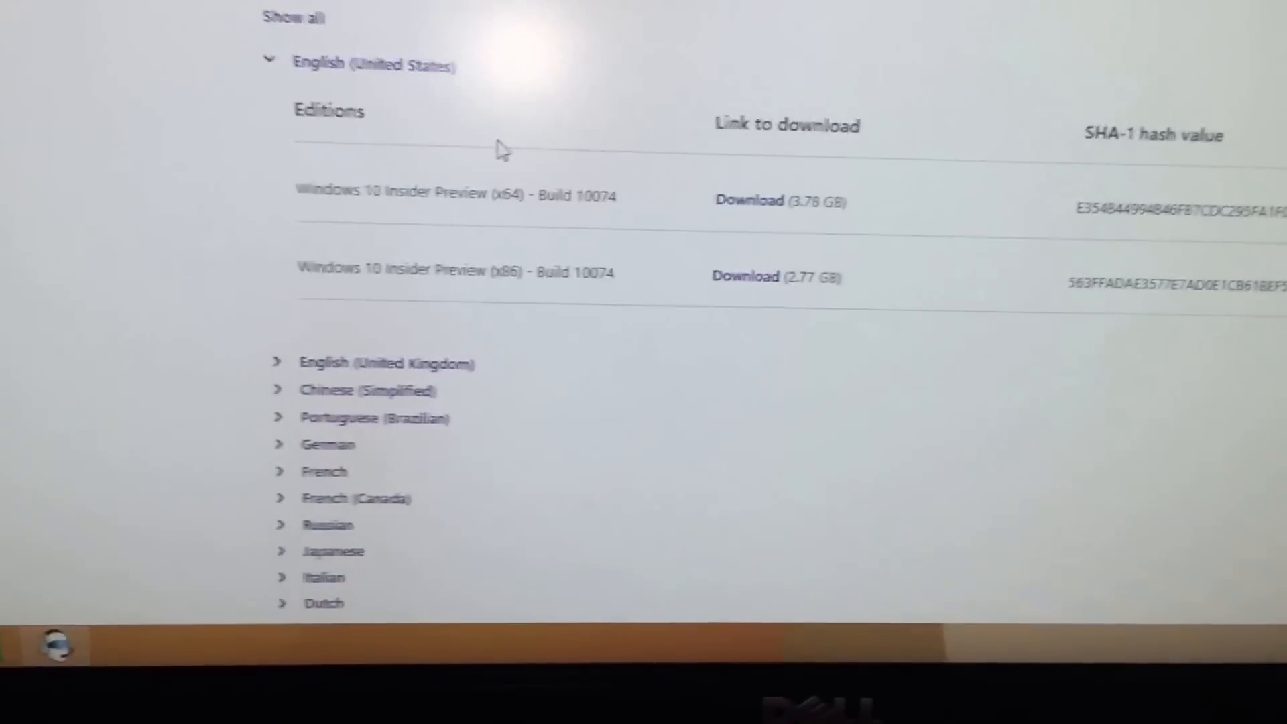
pyautogui.scroll(-3)
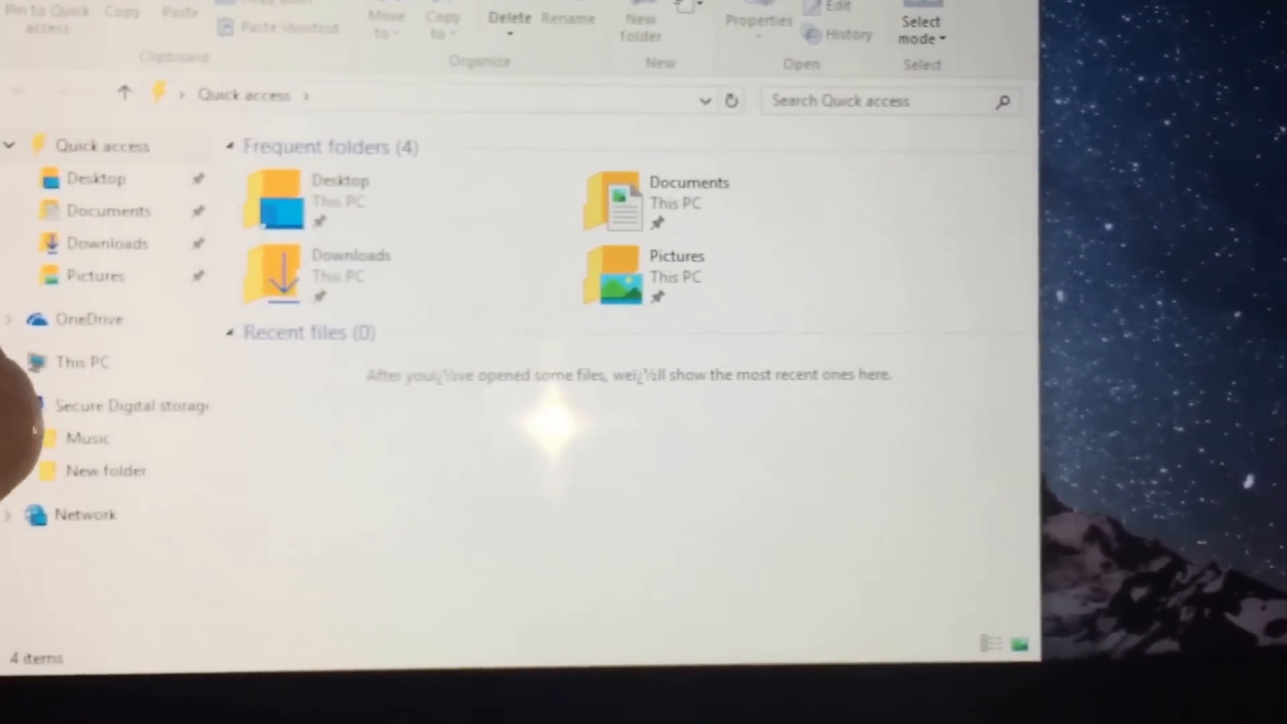
pyautogui.click(81, 362)
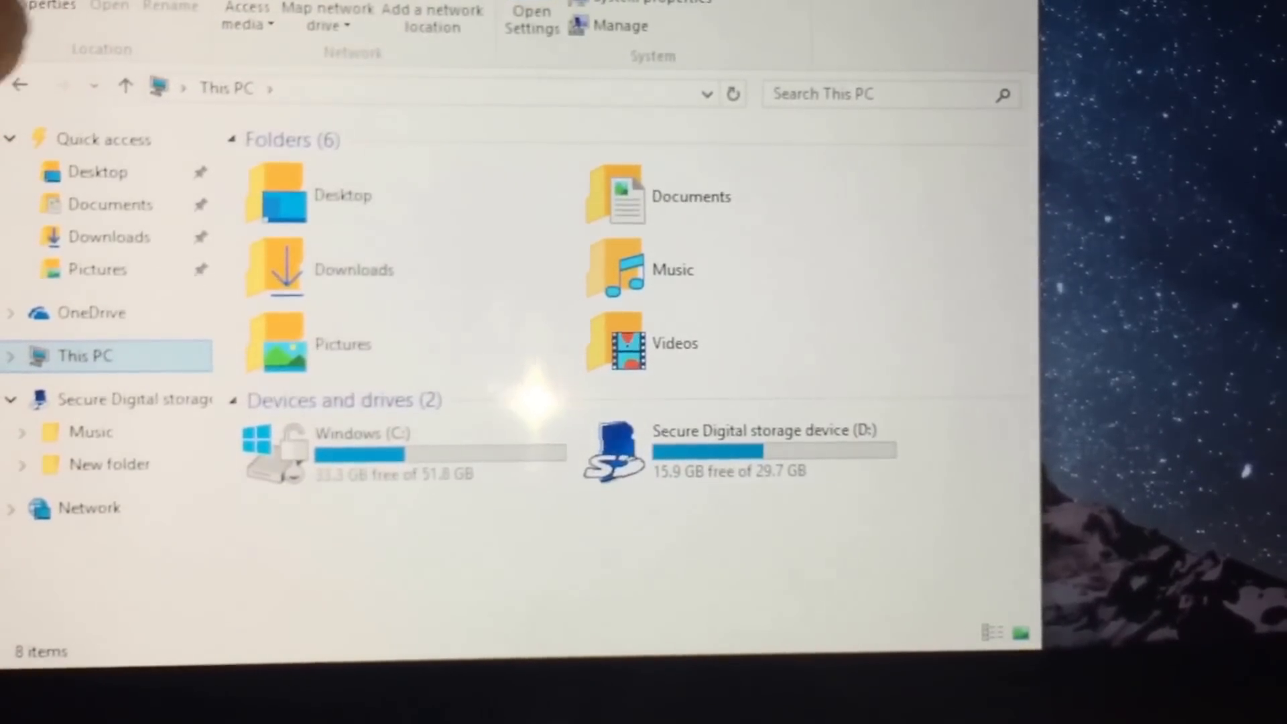
pyautogui.click(652, 2)
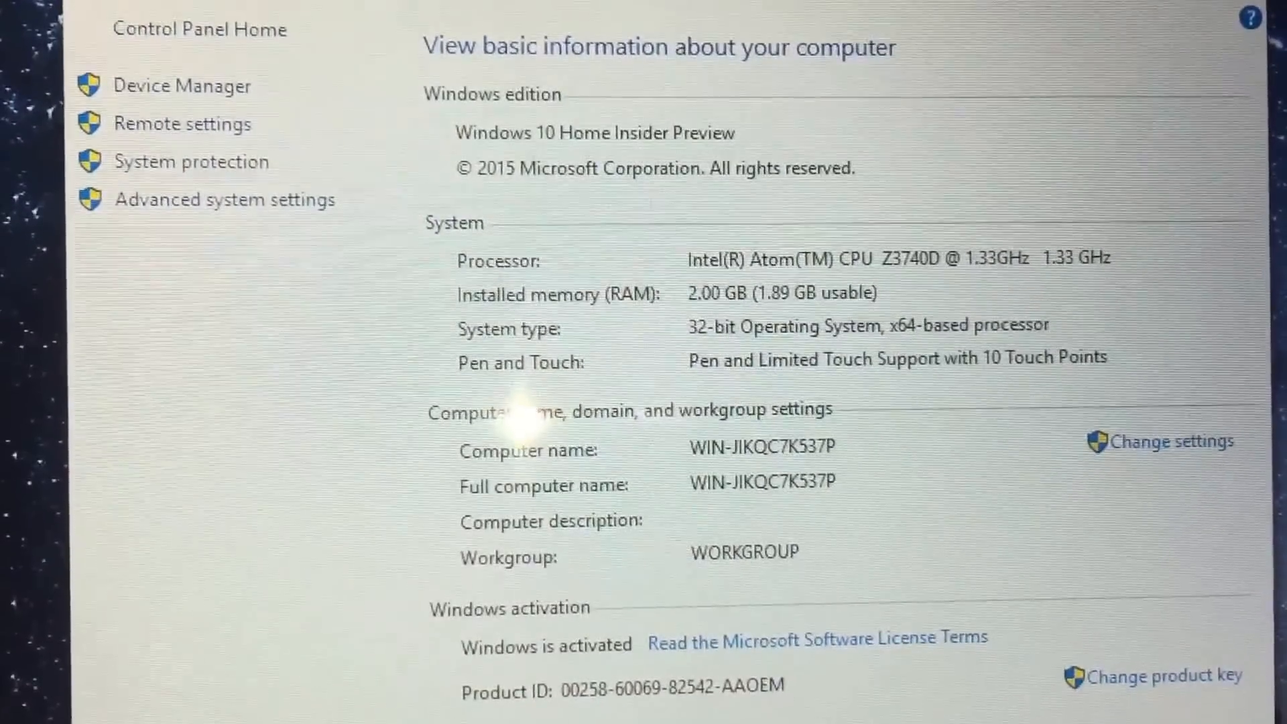
pyautogui.scroll(-3)
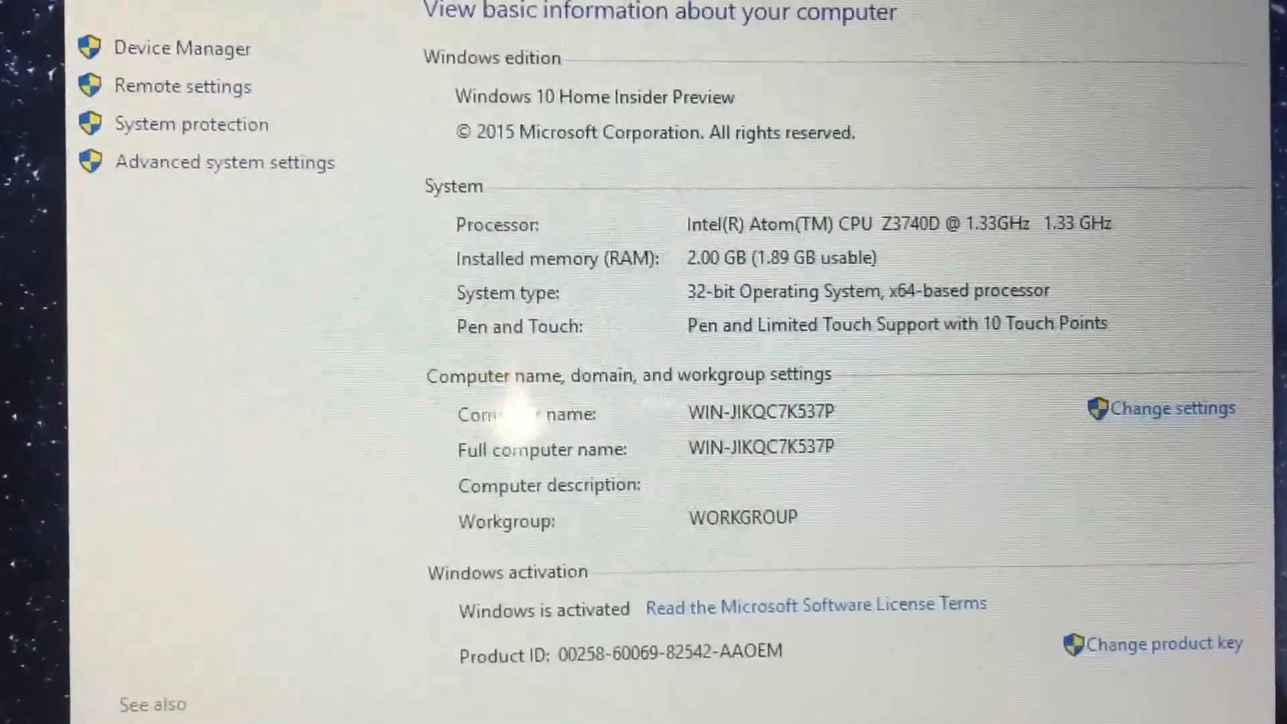
pyautogui.scroll(-3)
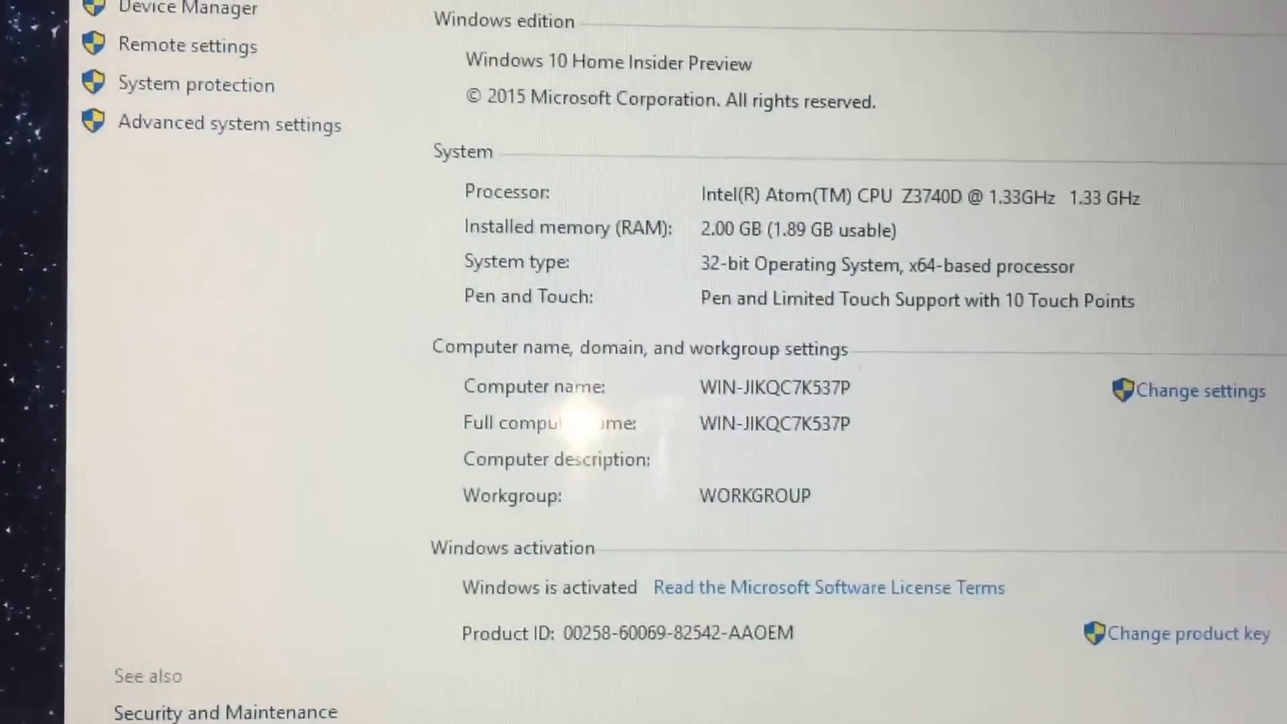
pyautogui.scroll(3)
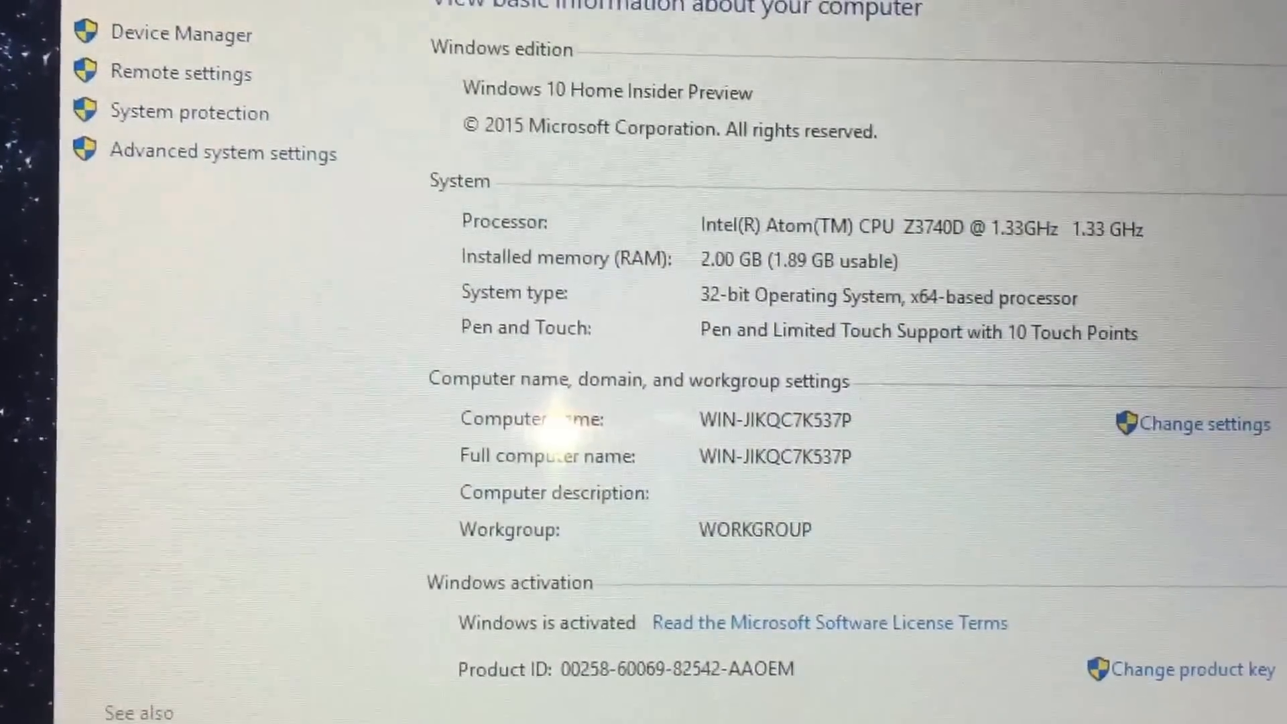
pyautogui.scroll(-3)
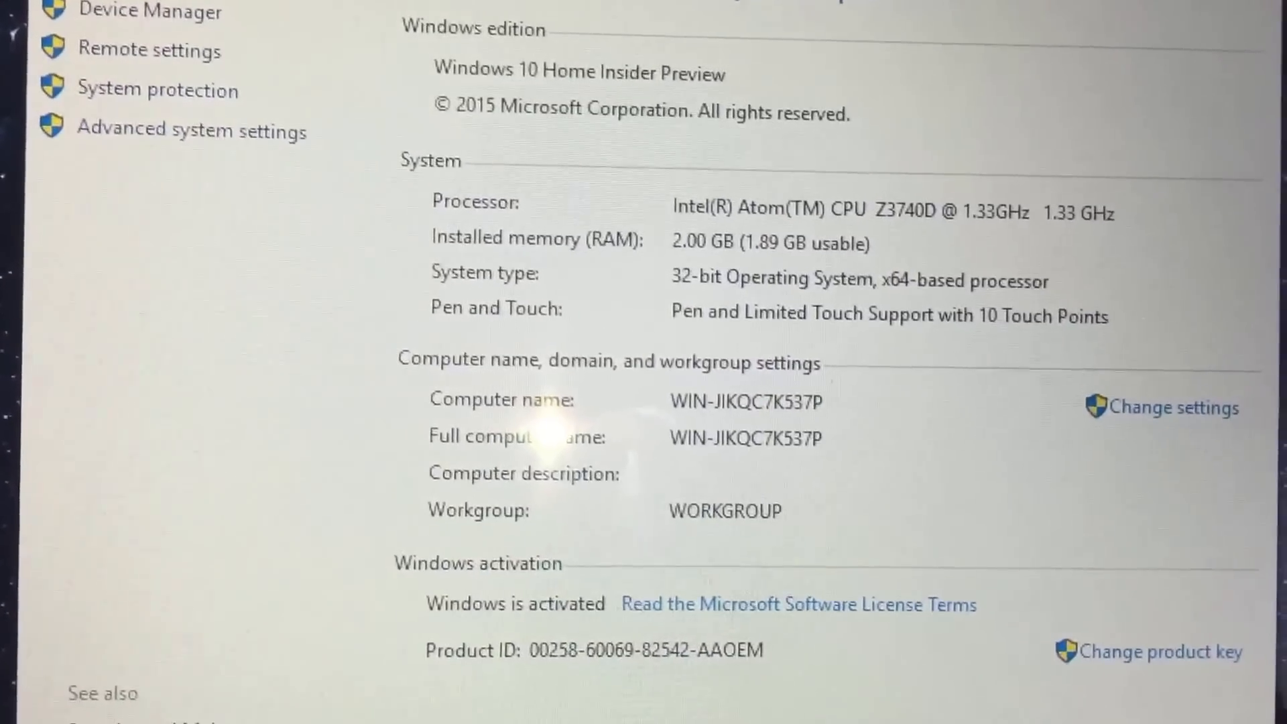
pyautogui.scroll(-3)
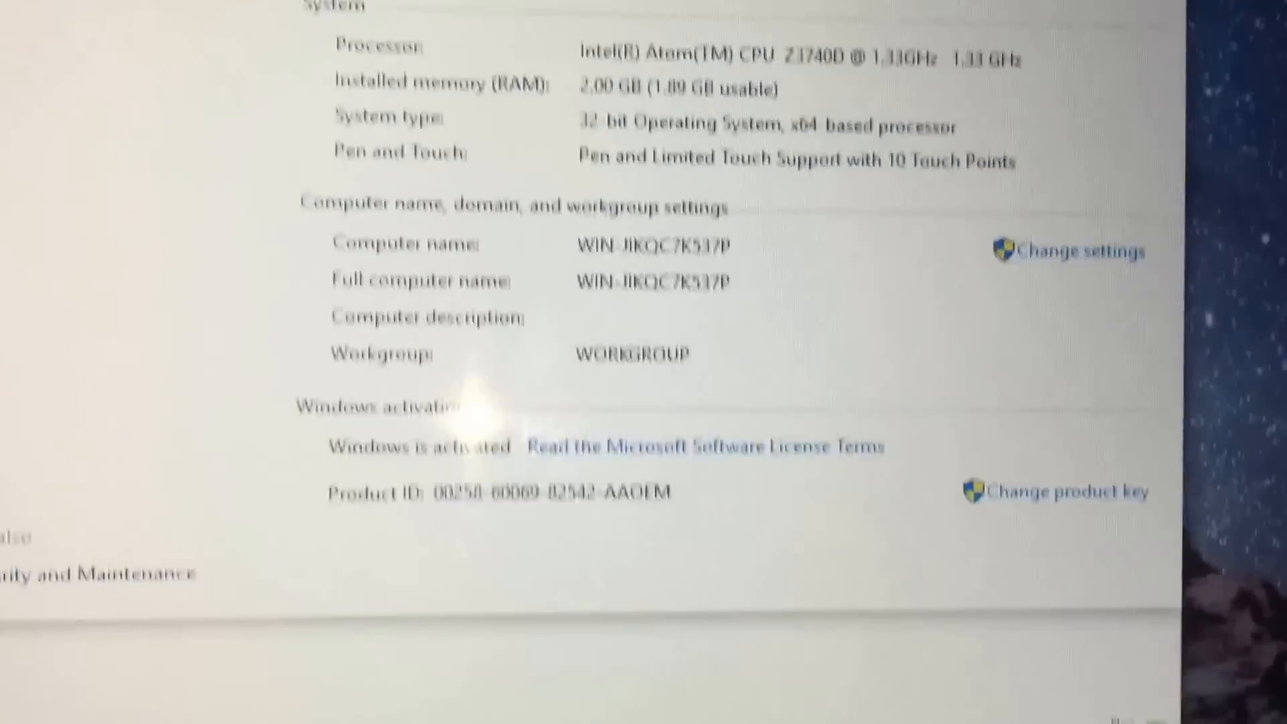